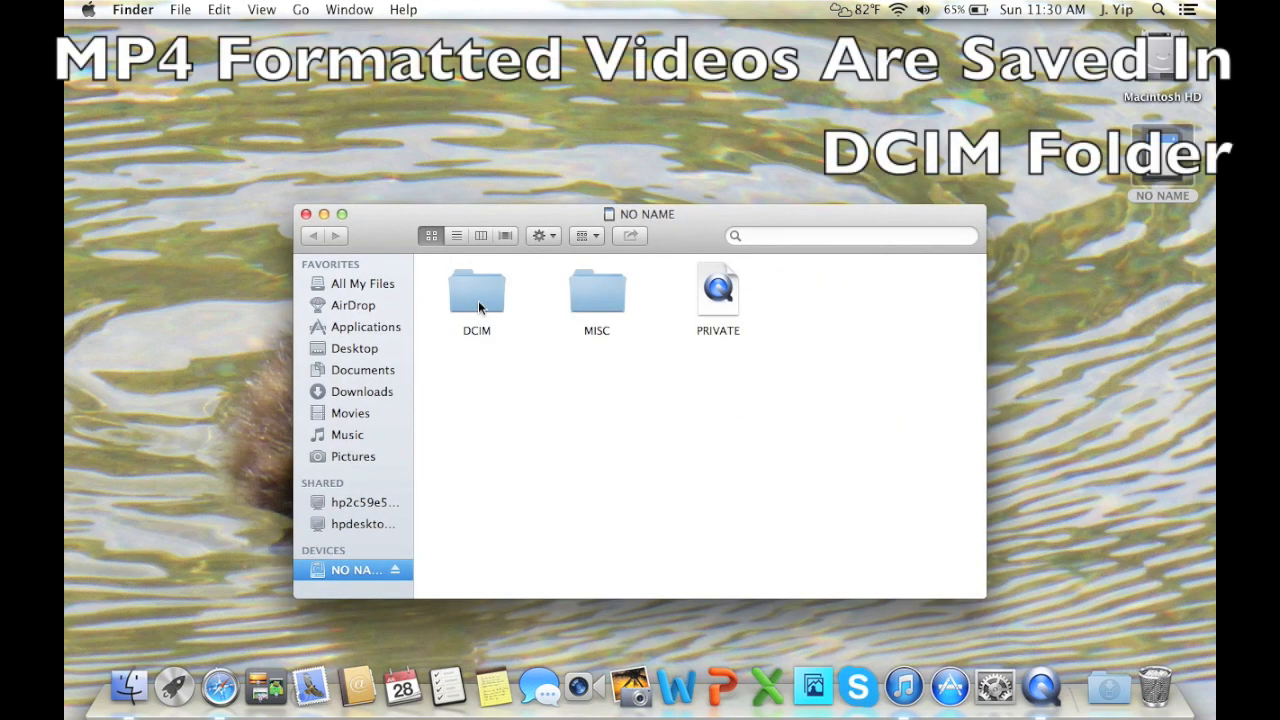
Open the NO NAME card's PRIVATE package so its AVCHD clips list in QuickTime Player
{"action": "double_click", "coordinate": [476, 290]}
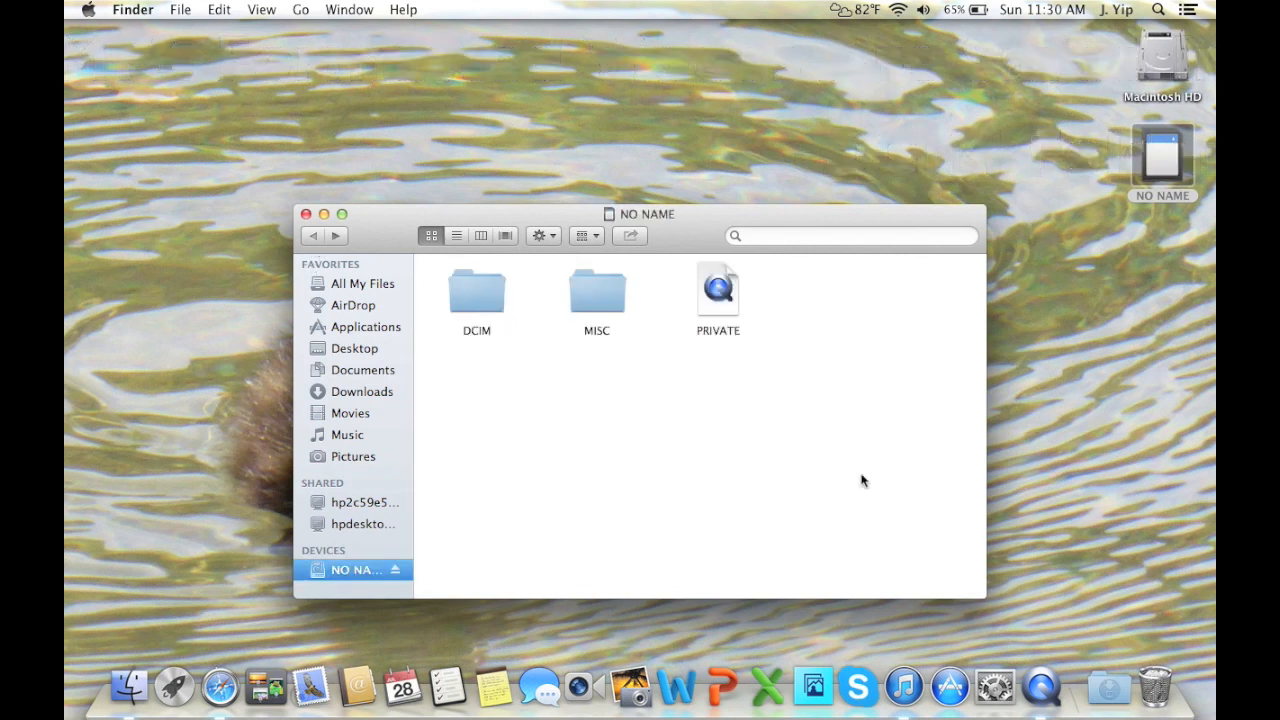
{"action": "mouse_move", "coordinate": [828, 436]}
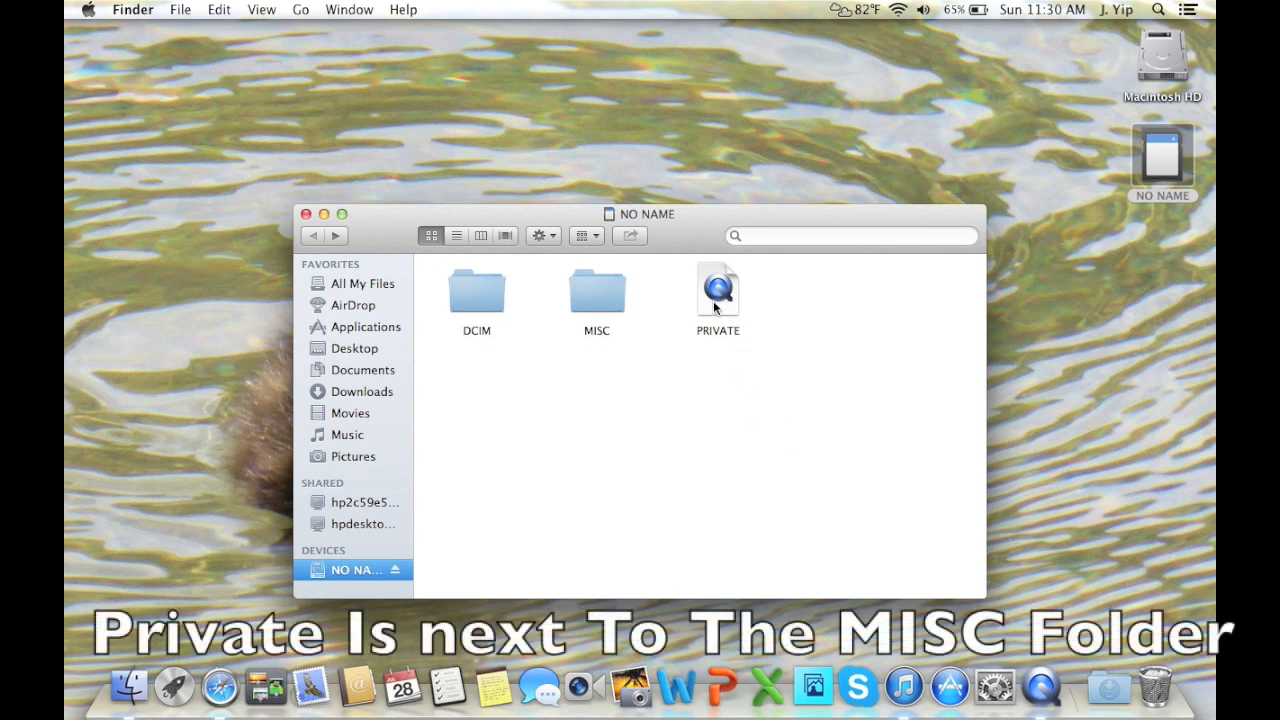
{"action": "left_click", "coordinate": [716, 290]}
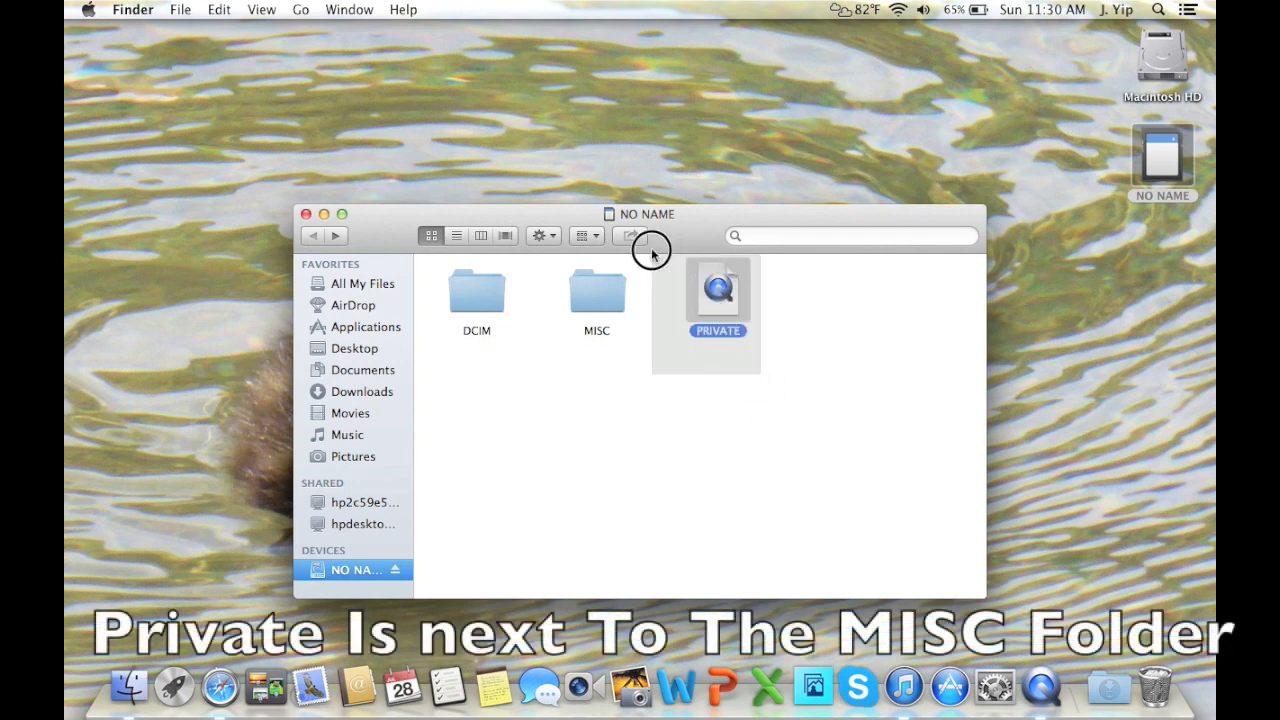
{"action": "left_click", "coordinate": [534, 368]}
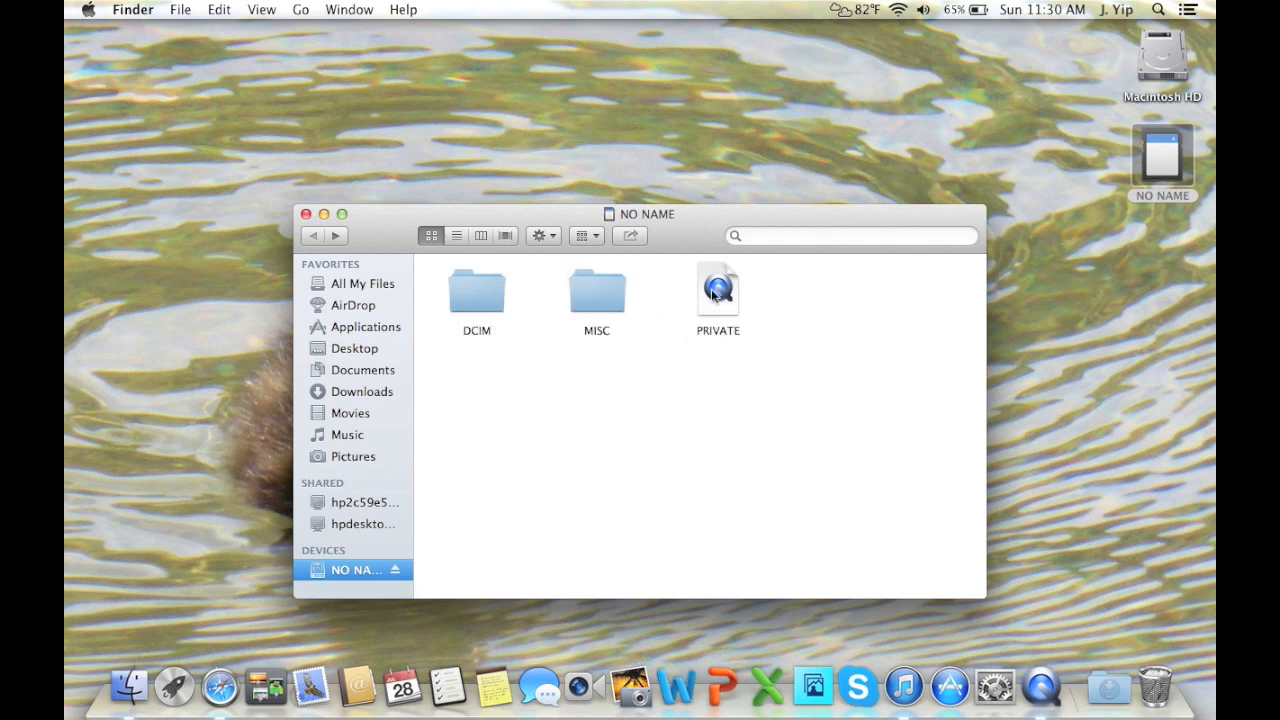
{"action": "left_click", "coordinate": [716, 290]}
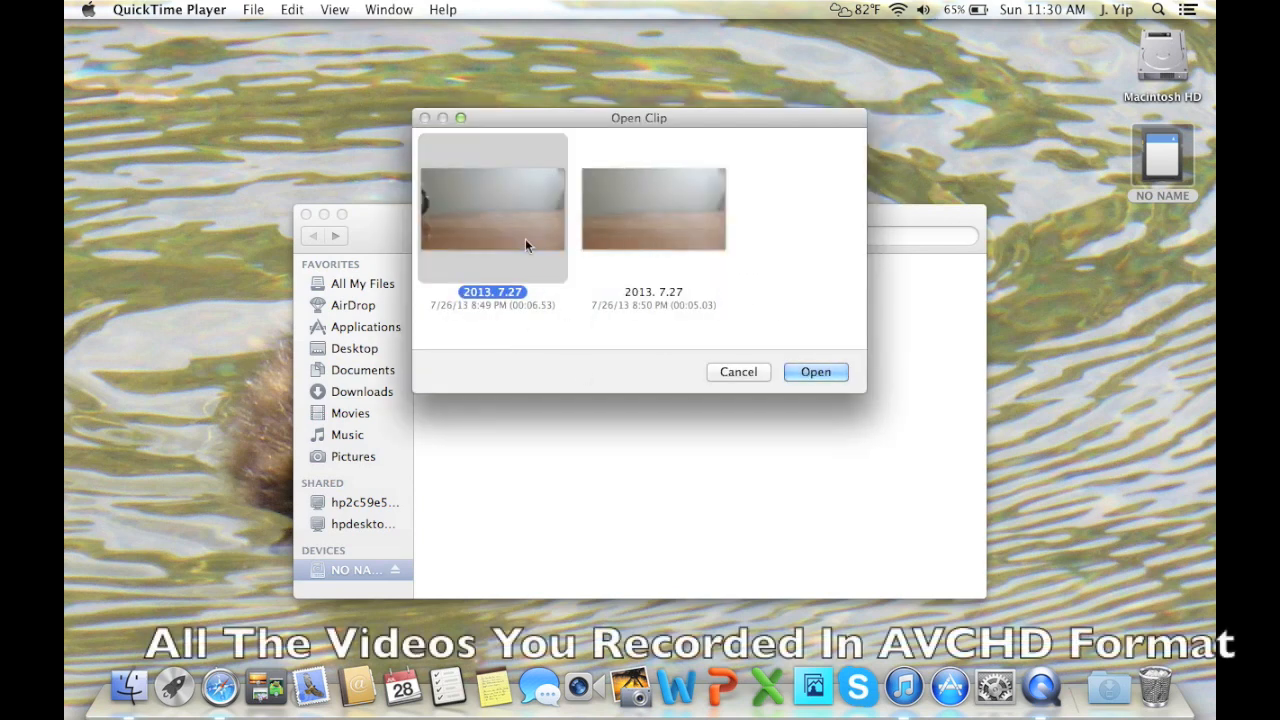
{"action": "mouse_move", "coordinate": [612, 256]}
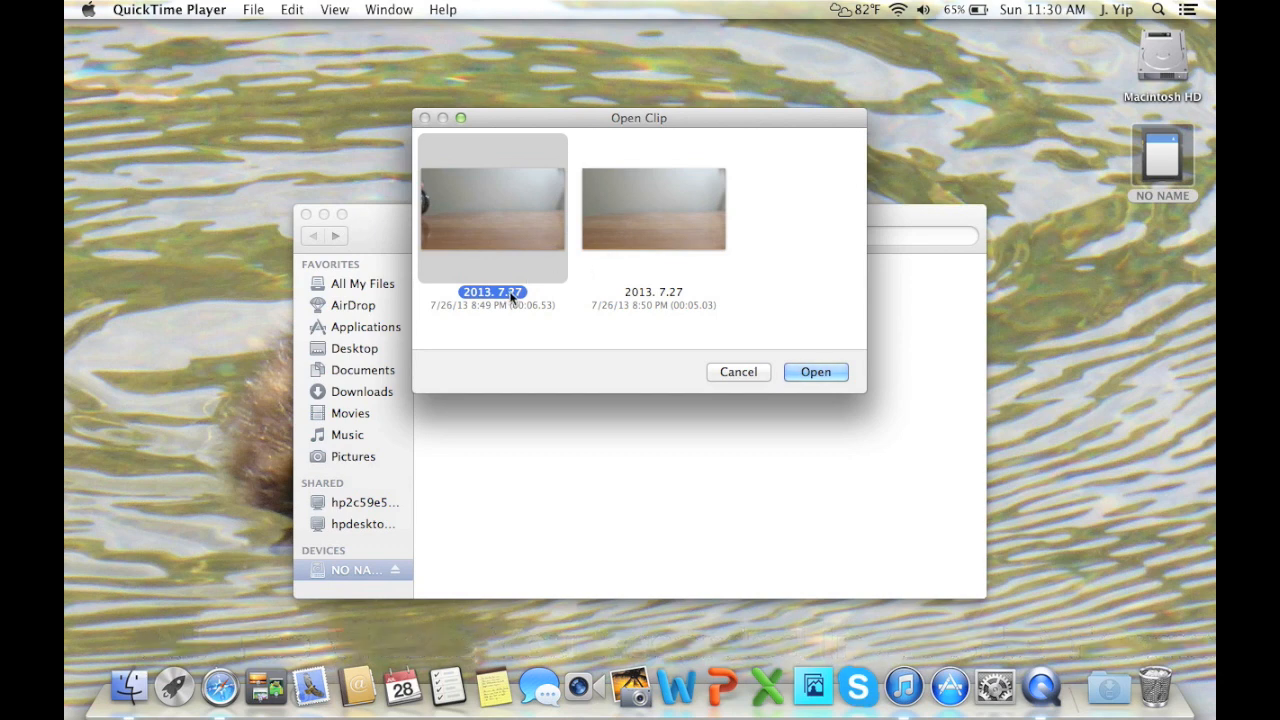
{"action": "mouse_move", "coordinate": [616, 274]}
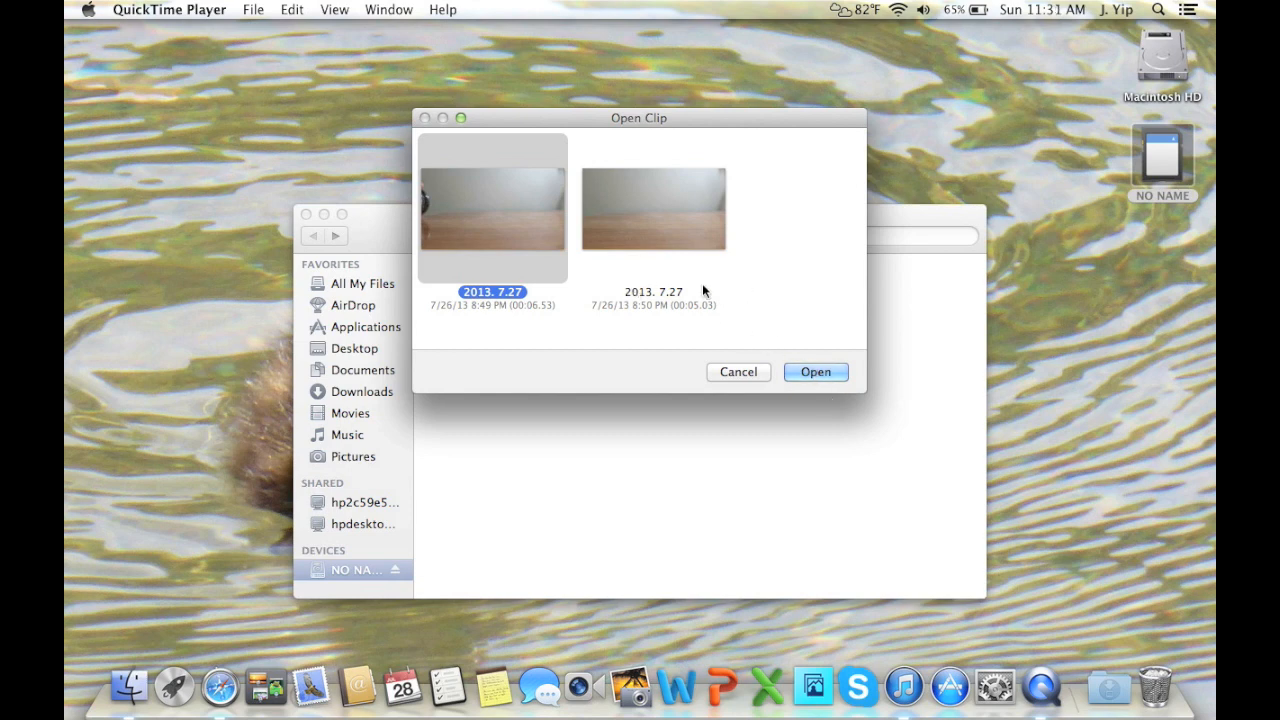
Open the second, five-second 2013. 7.27 clip in its own player window
{"action": "left_click", "coordinate": [652, 206]}
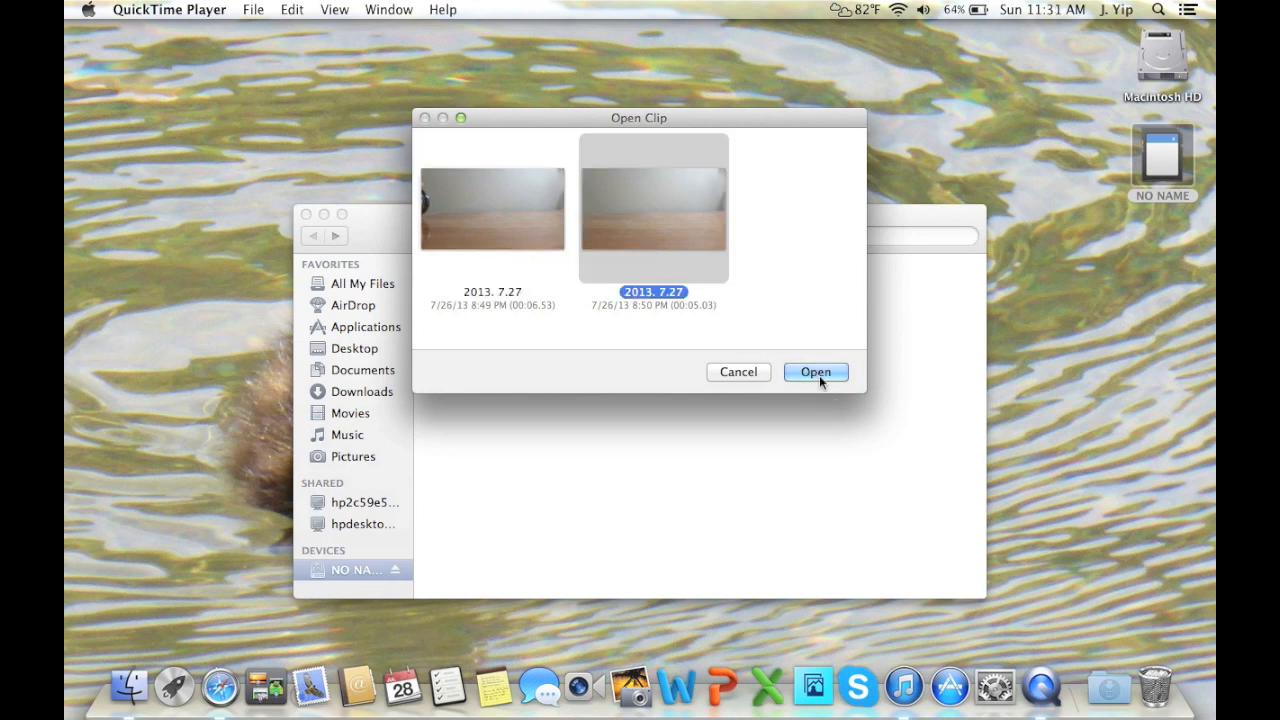
{"action": "left_click", "coordinate": [816, 372]}
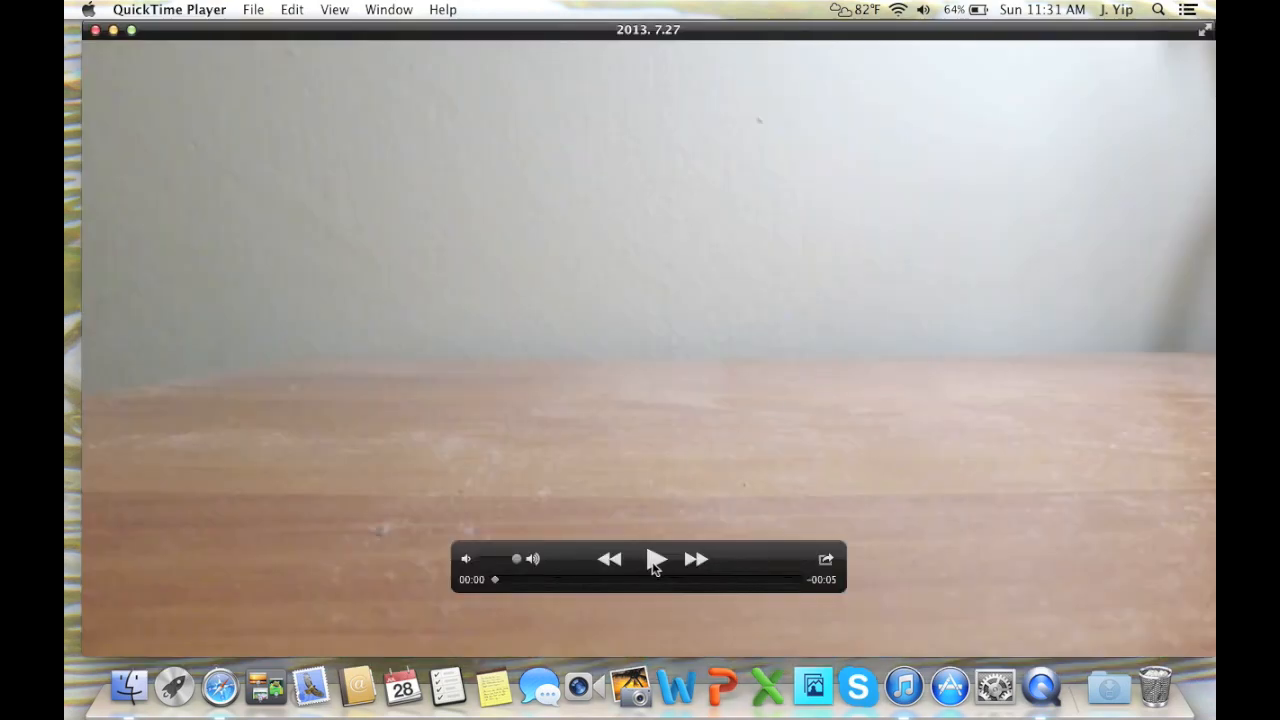
Play the five-second clip from the start, then pause it
{"action": "left_click", "coordinate": [654, 560]}
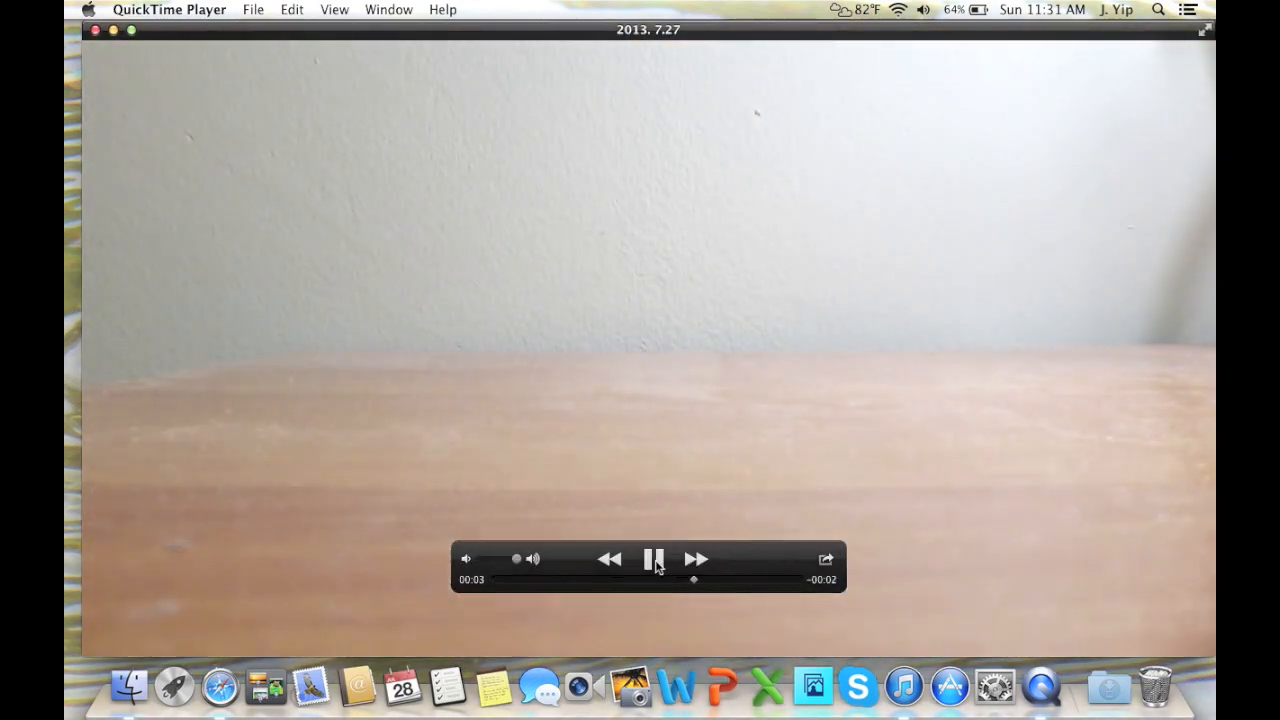
{"action": "left_click", "coordinate": [248, 8]}
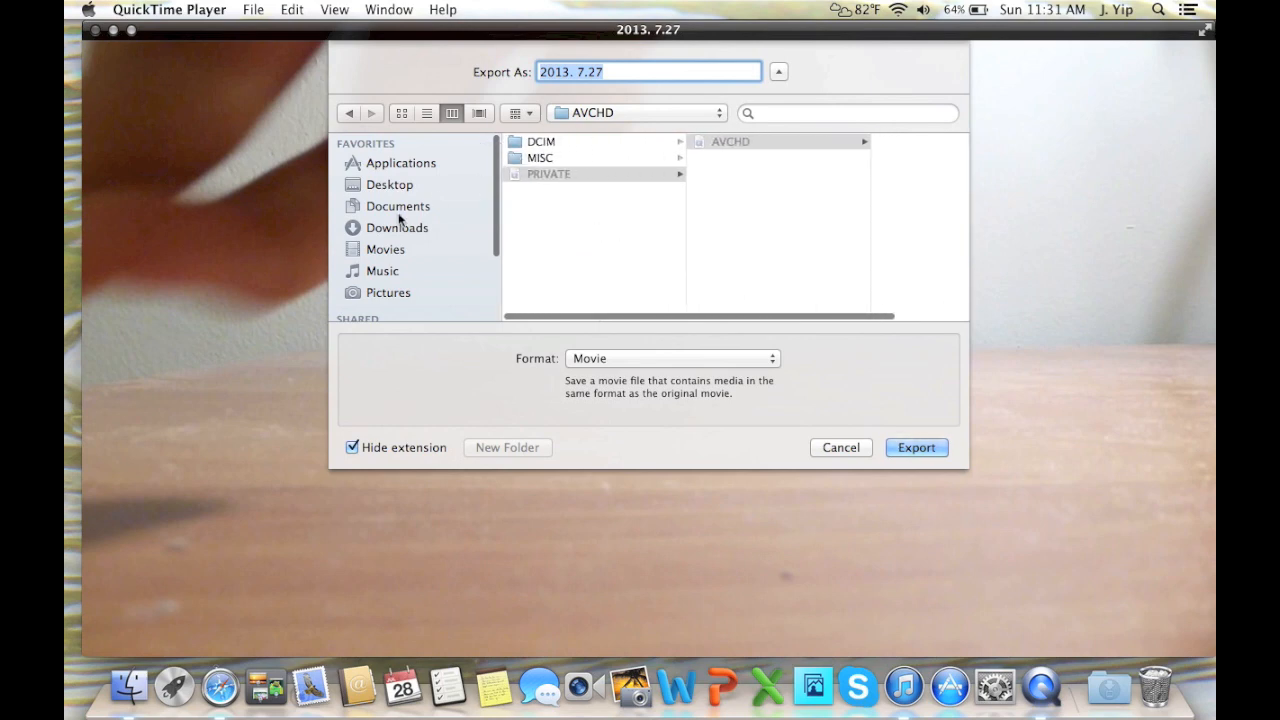
Export the clip to the Desktop in Movie format under the name Movie
{"action": "left_click", "coordinate": [388, 184]}
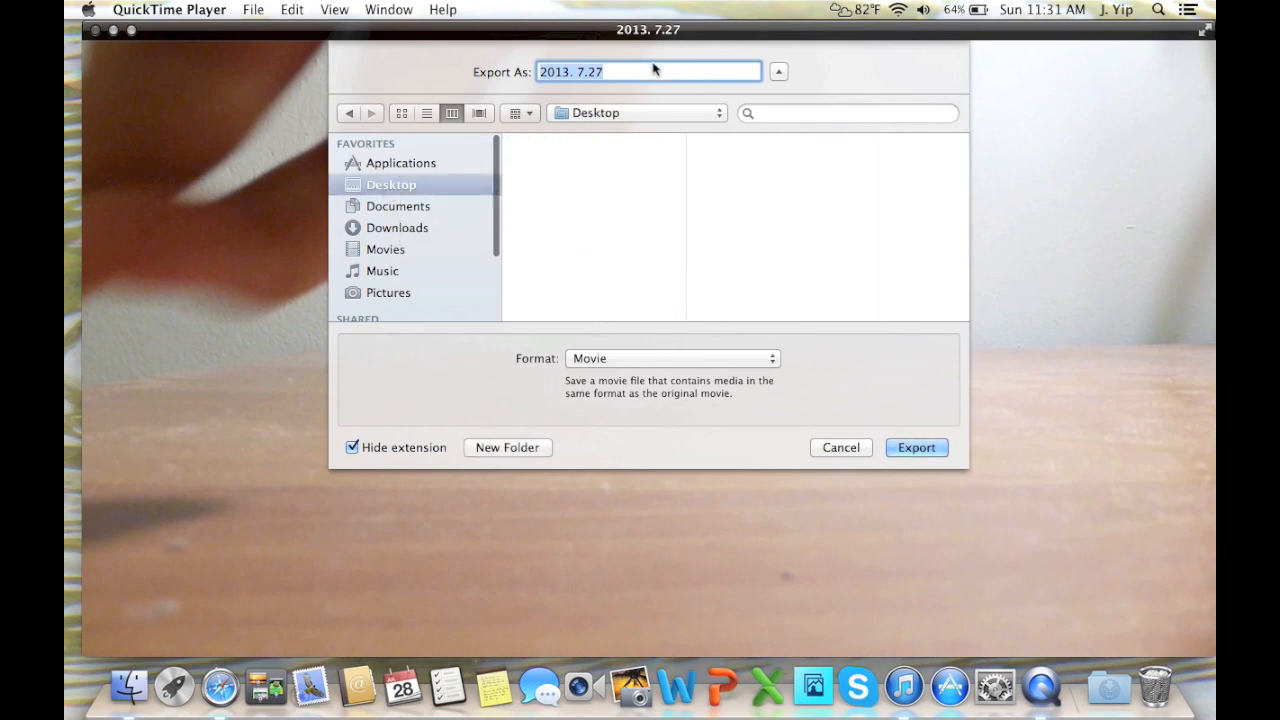
{"action": "type", "text": "MObi"}
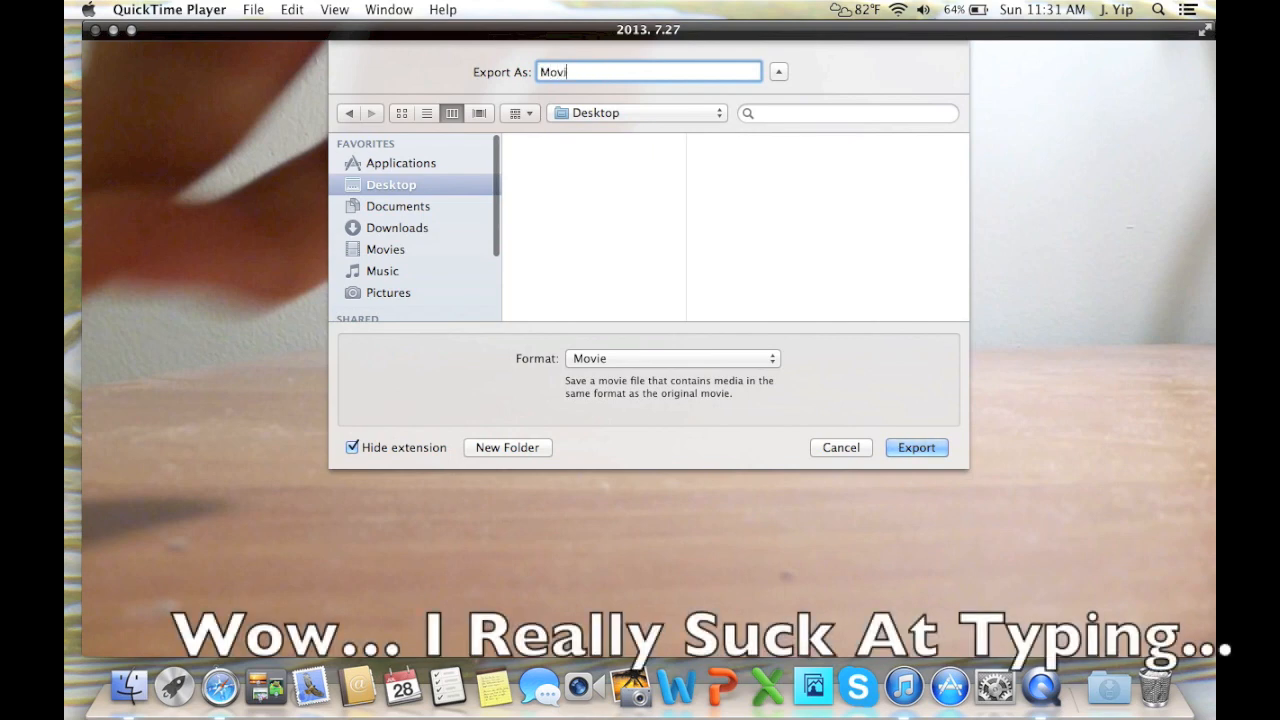
{"action": "left_click", "coordinate": [672, 358]}
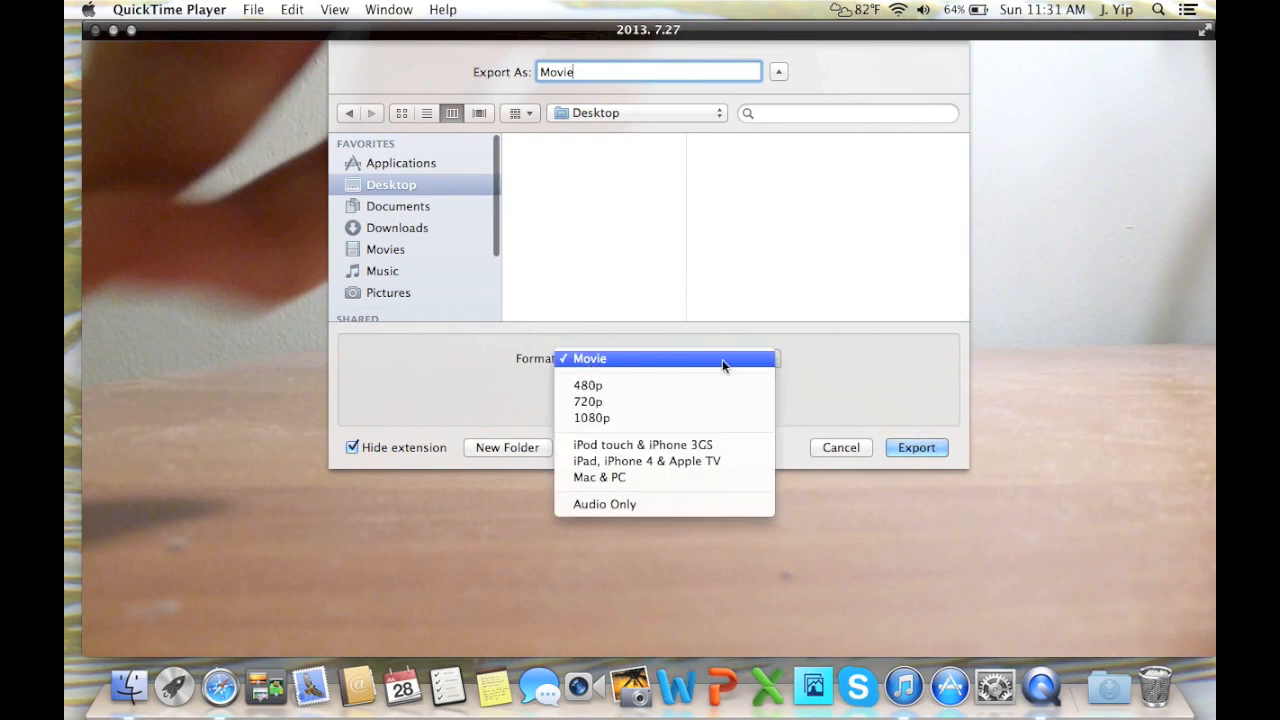
{"action": "left_click", "coordinate": [588, 358]}
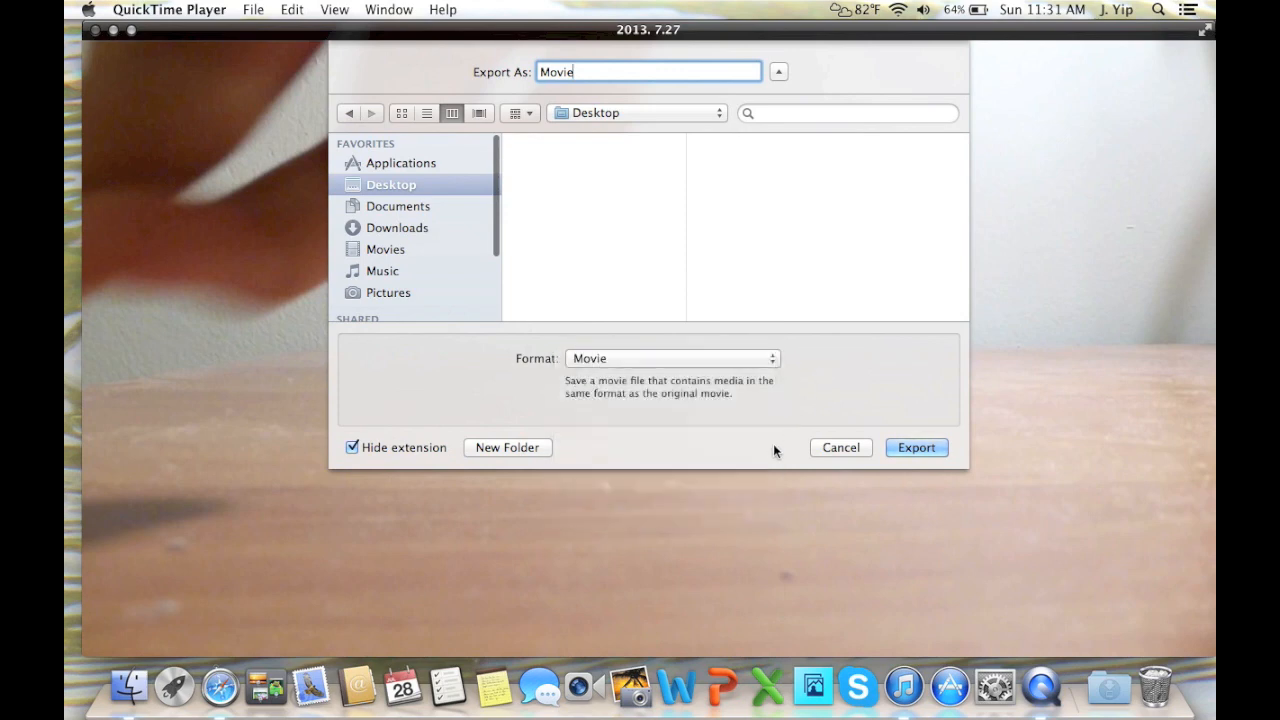
{"action": "left_click", "coordinate": [916, 448]}
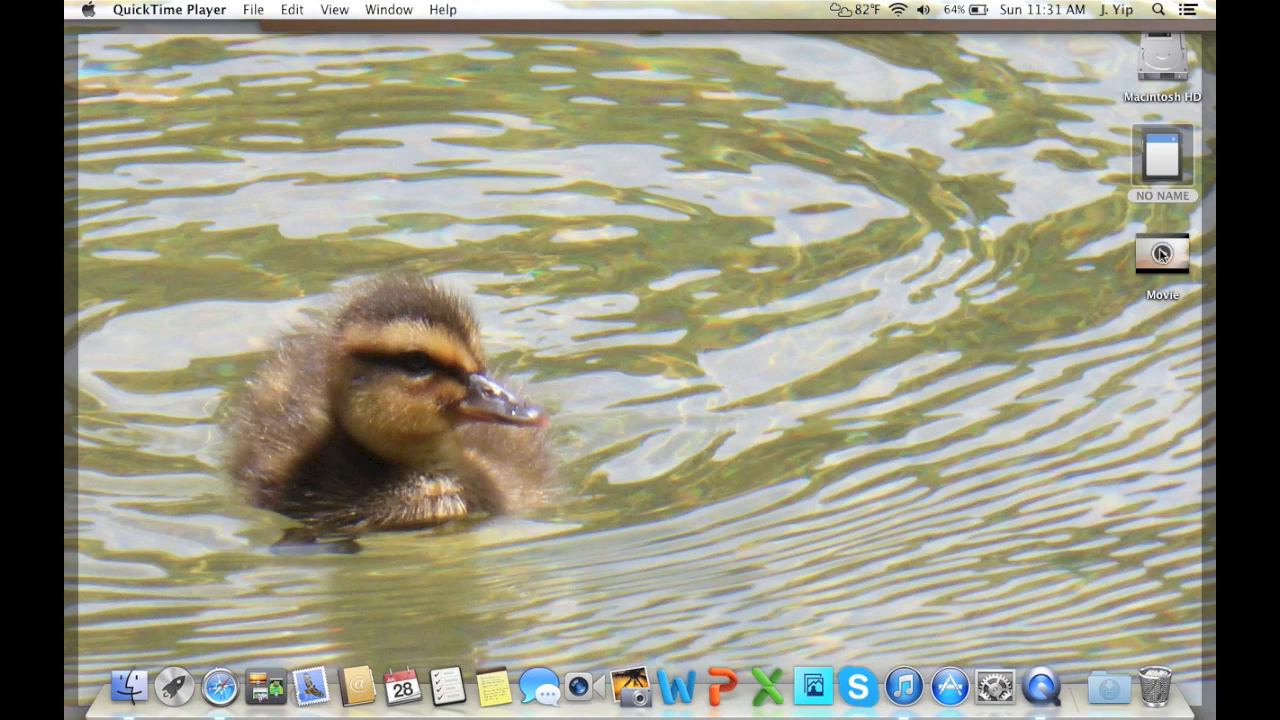
Open the exported Movie file from the desktop and play it back
{"action": "double_click", "coordinate": [1164, 252]}
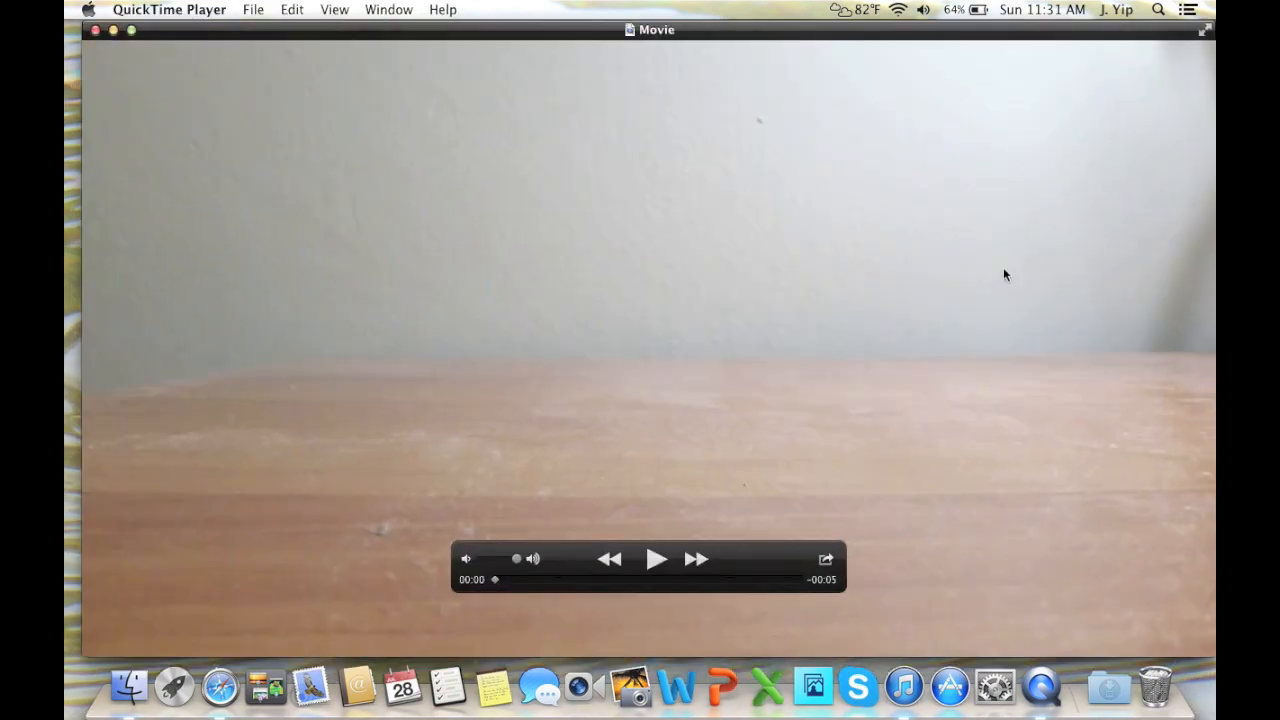
{"action": "left_click", "coordinate": [656, 558]}
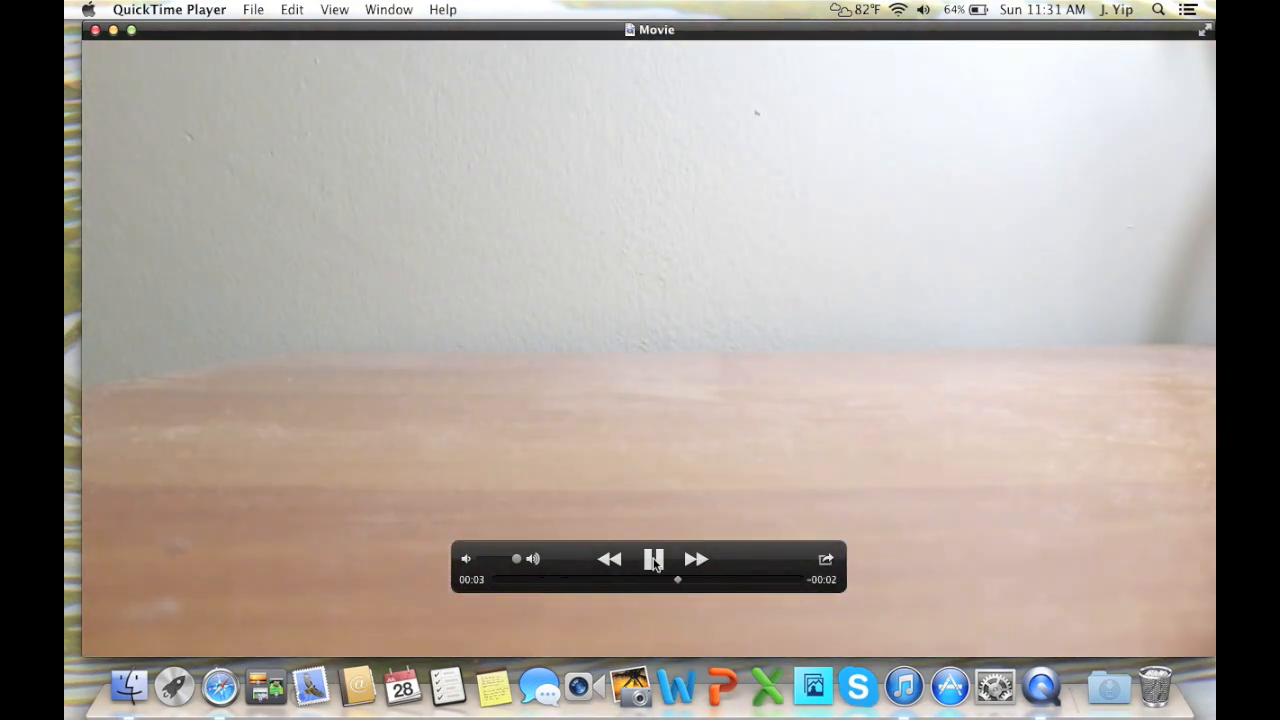